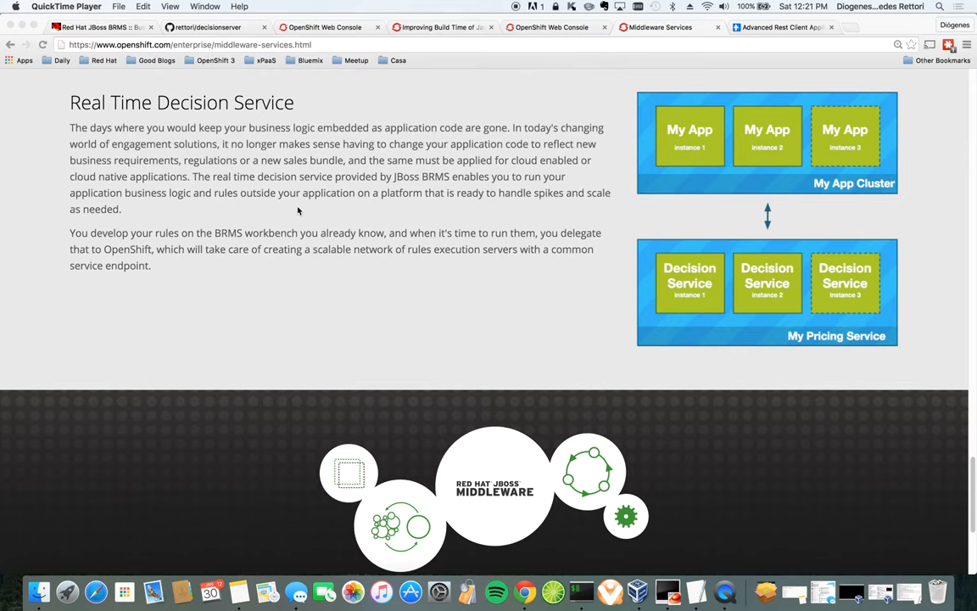
# Switch to the Business Central tab showing the empty File Explorer
pyautogui.click(102, 26)
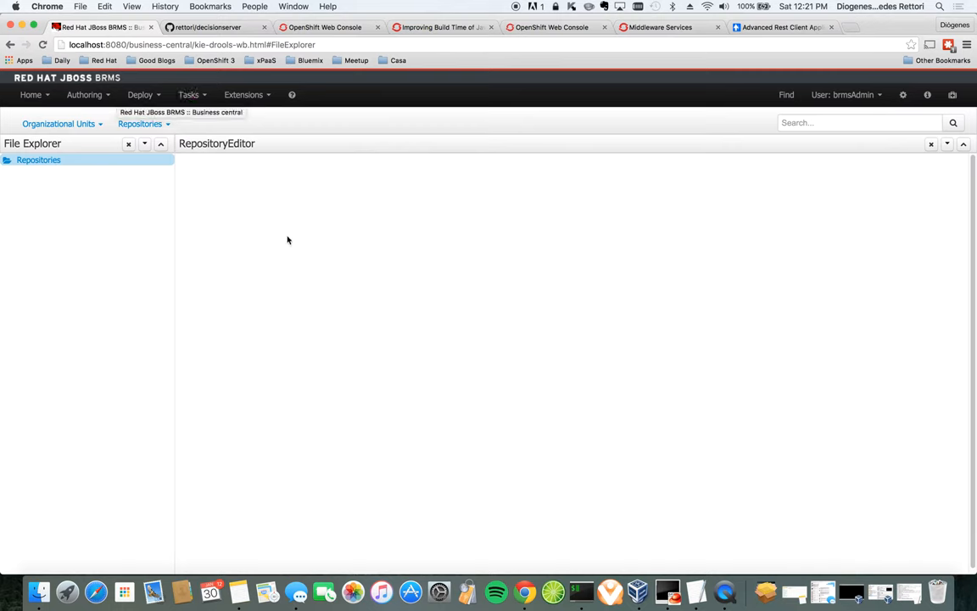
pyautogui.moveTo(481, 266)
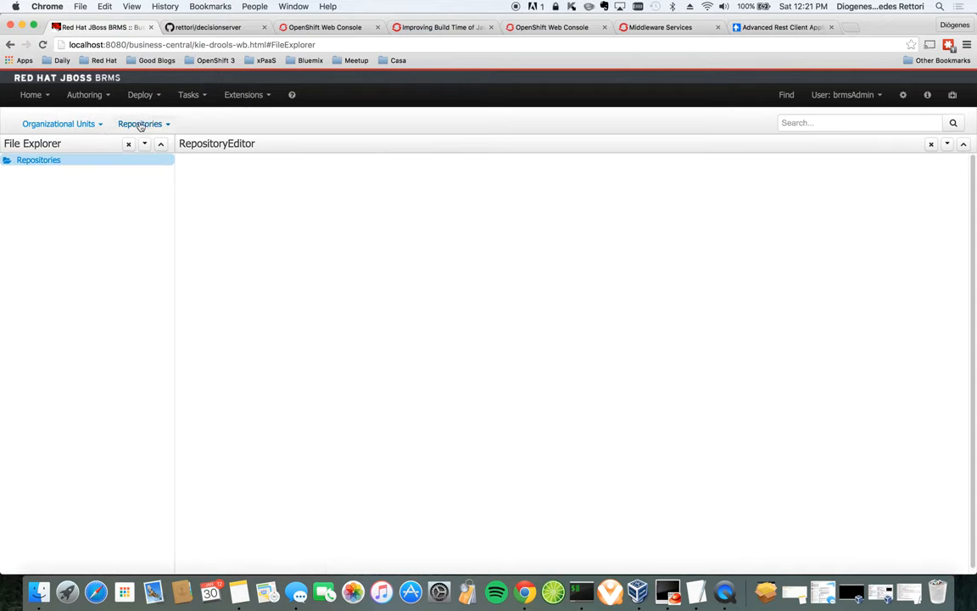
# Clone the GitHub decisionserver URL as repository 'decision-services' under MyCompany and confirm
pyautogui.click(140, 124)
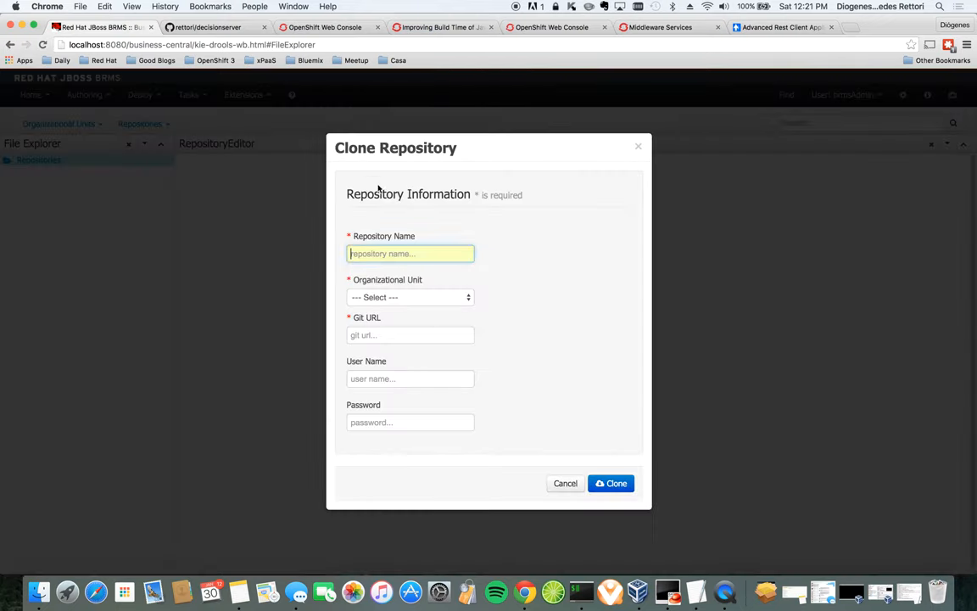
pyautogui.write('decision-services')
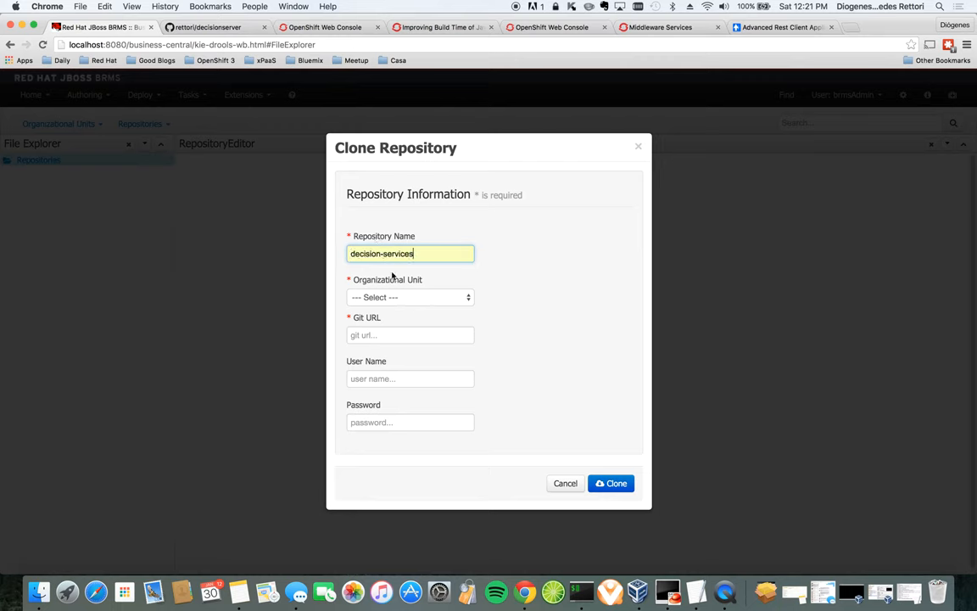
pyautogui.click(409, 297)
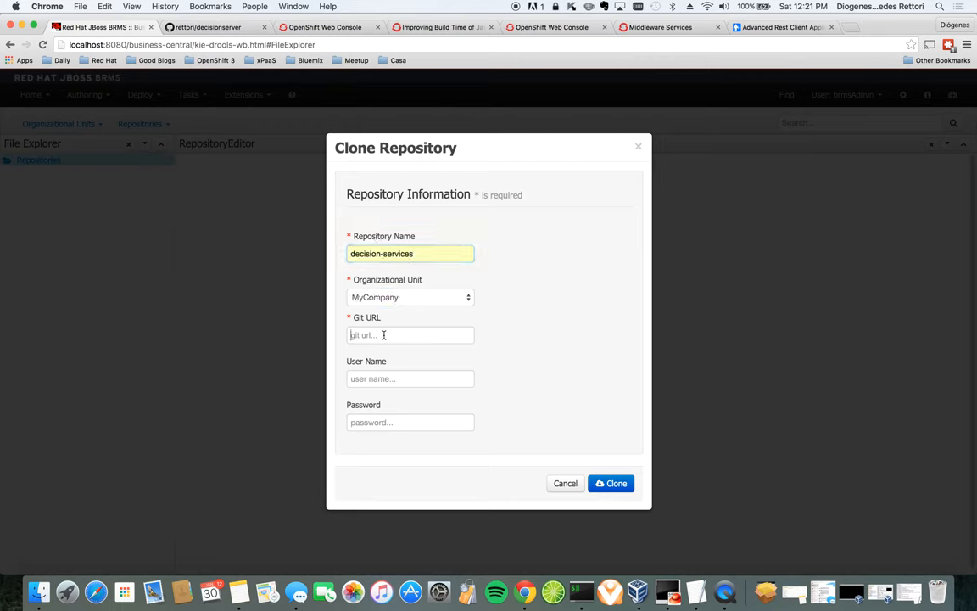
pyautogui.write('show.com/content/groups/public/')
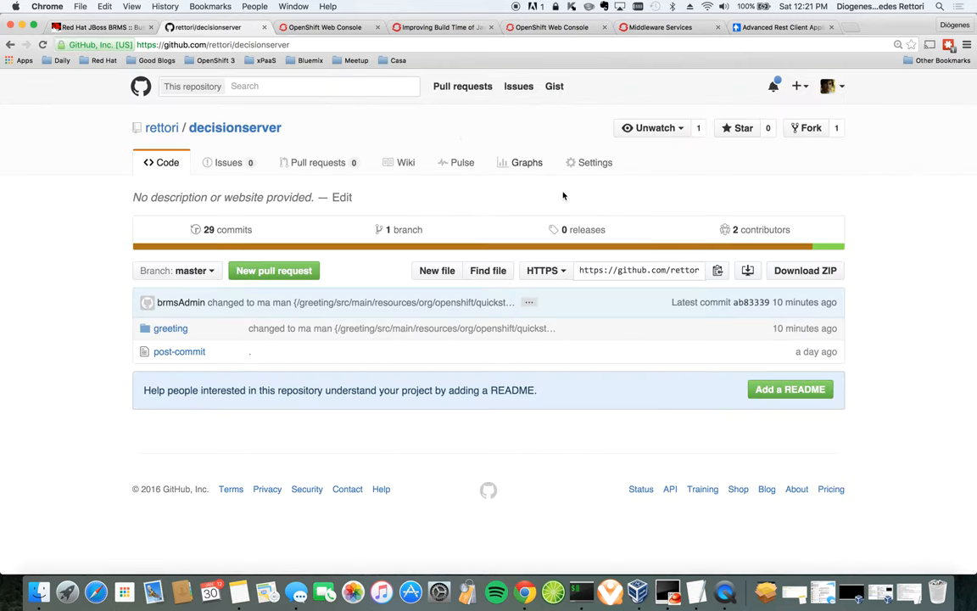
pyautogui.click(639, 270)
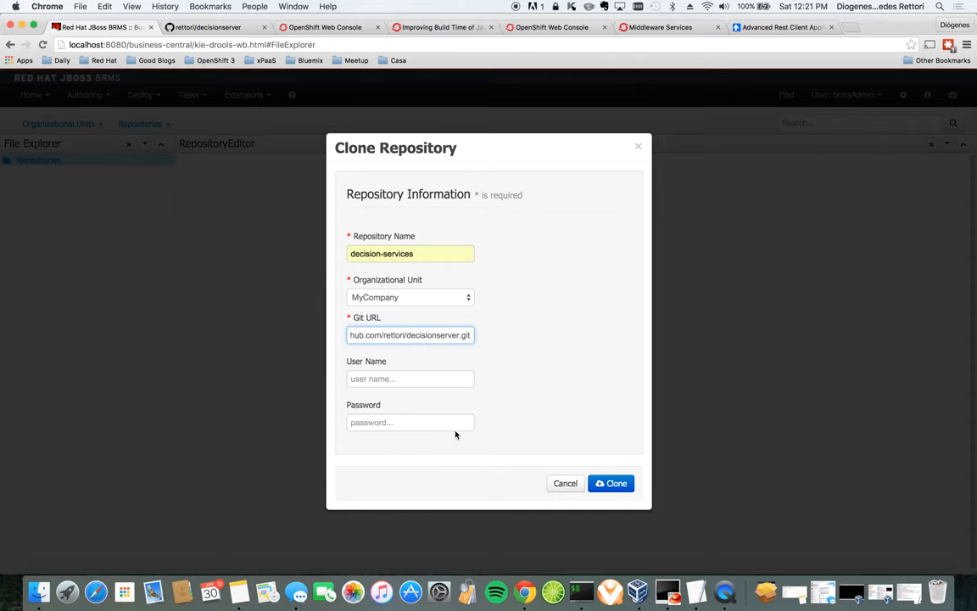
pyautogui.click(612, 482)
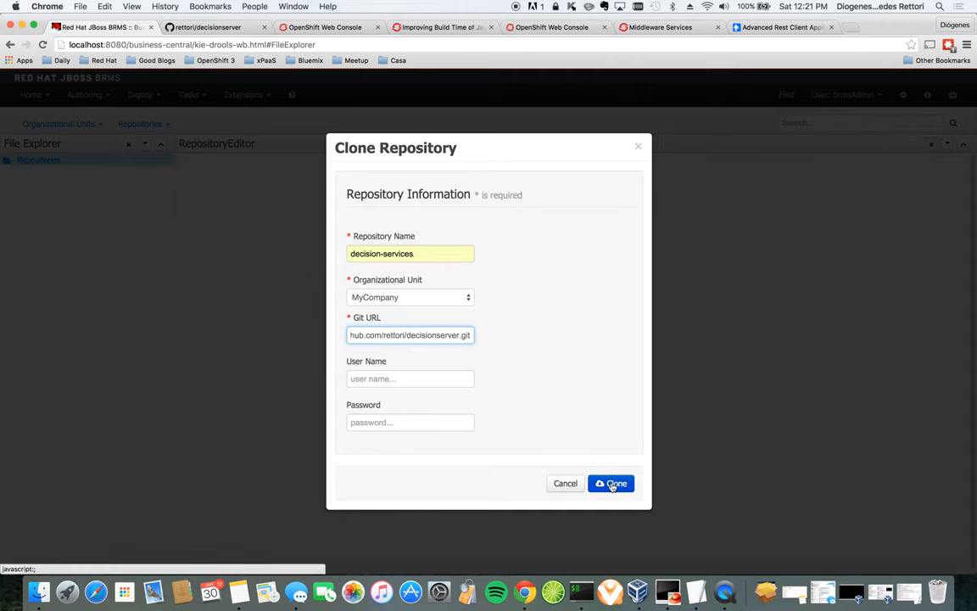
pyautogui.click(612, 483)
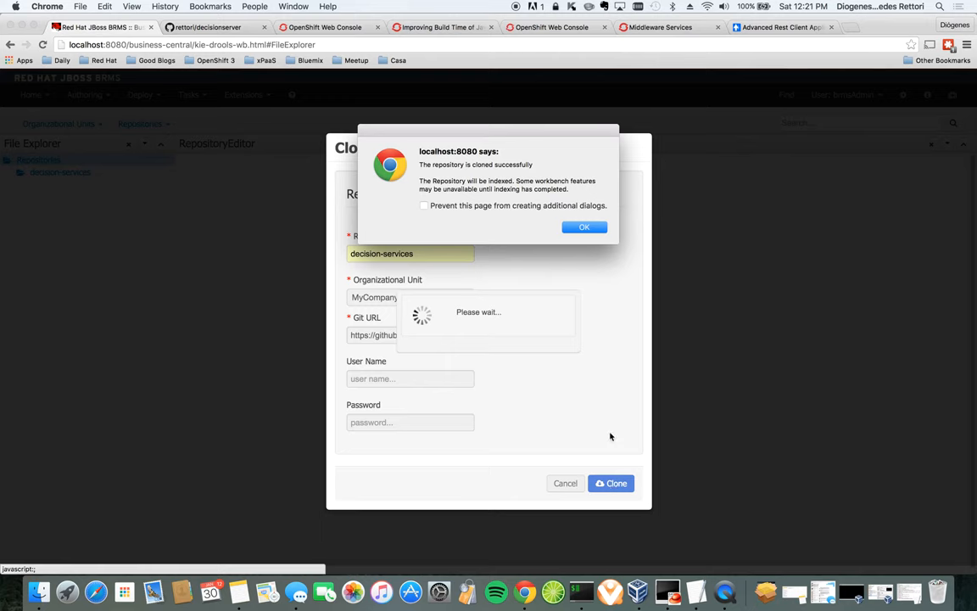
pyautogui.click(585, 227)
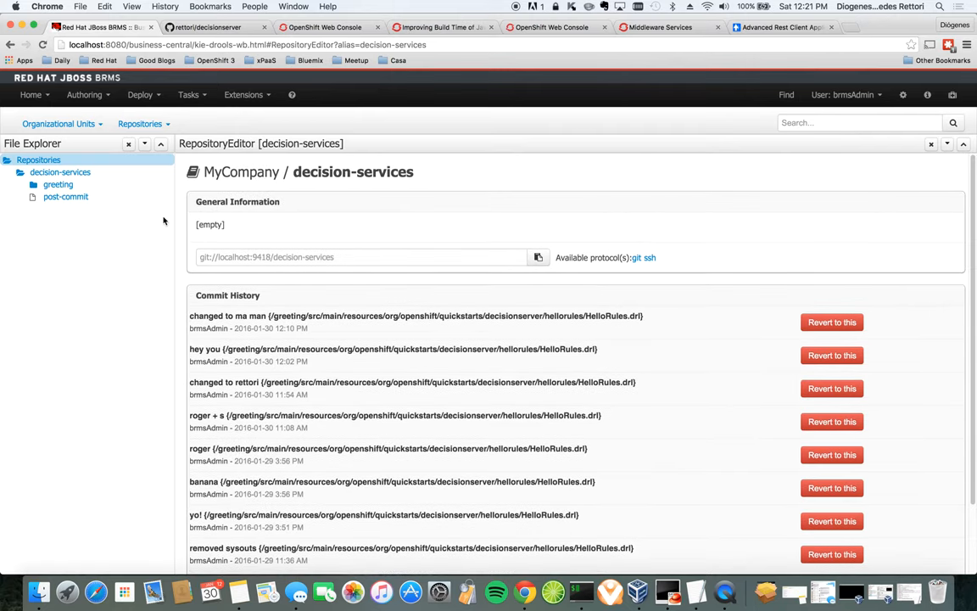
# Open HelloRules under DRL in Project Authoring's rule editor, then bring up the terminal
pyautogui.click(84, 94)
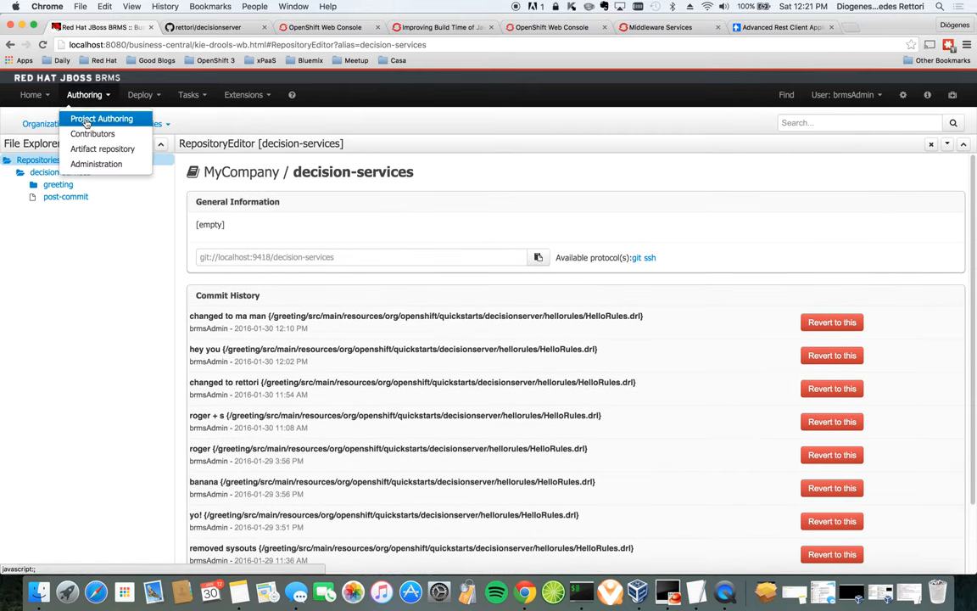
pyautogui.click(101, 119)
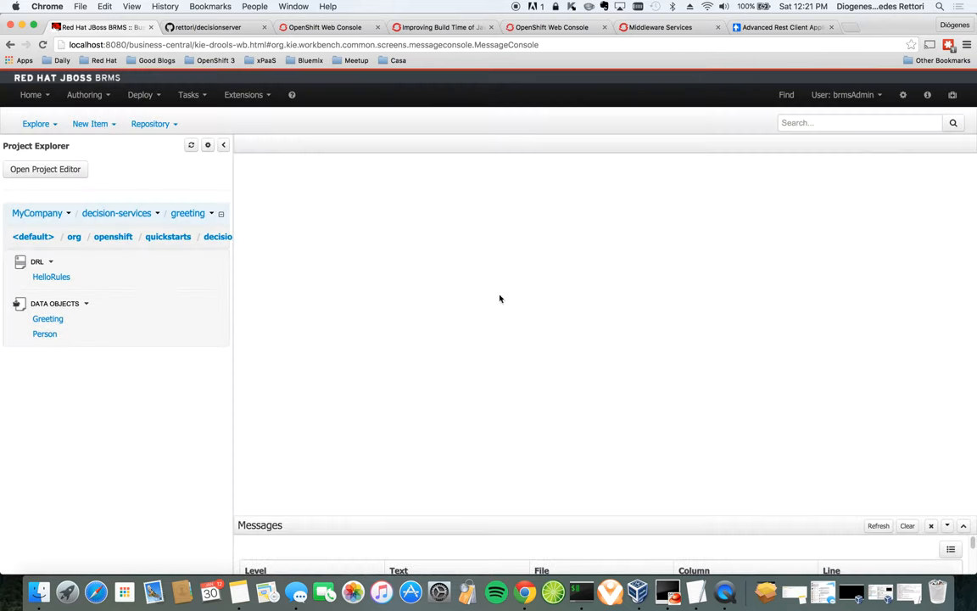
pyautogui.click(51, 276)
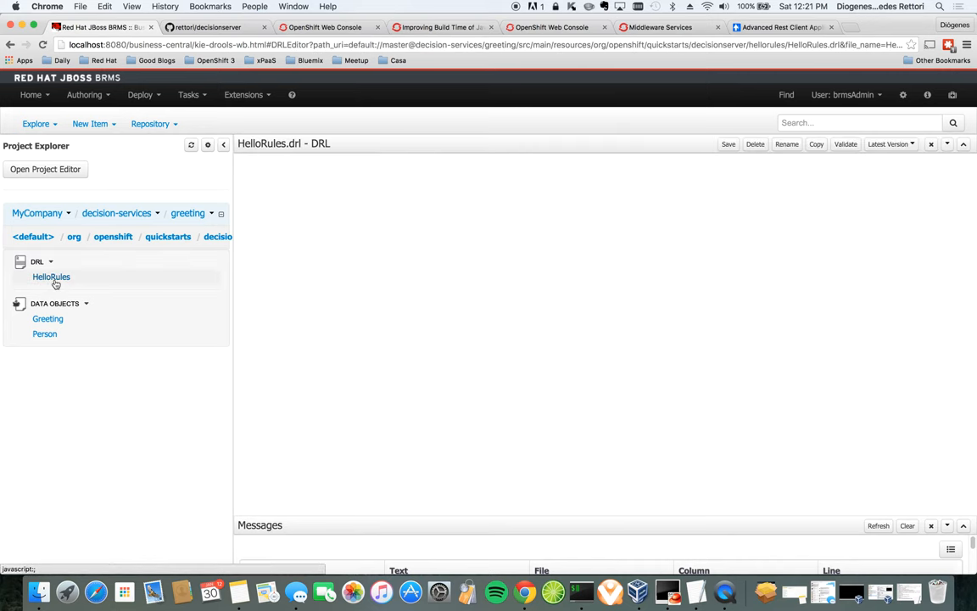
pyautogui.click(51, 276)
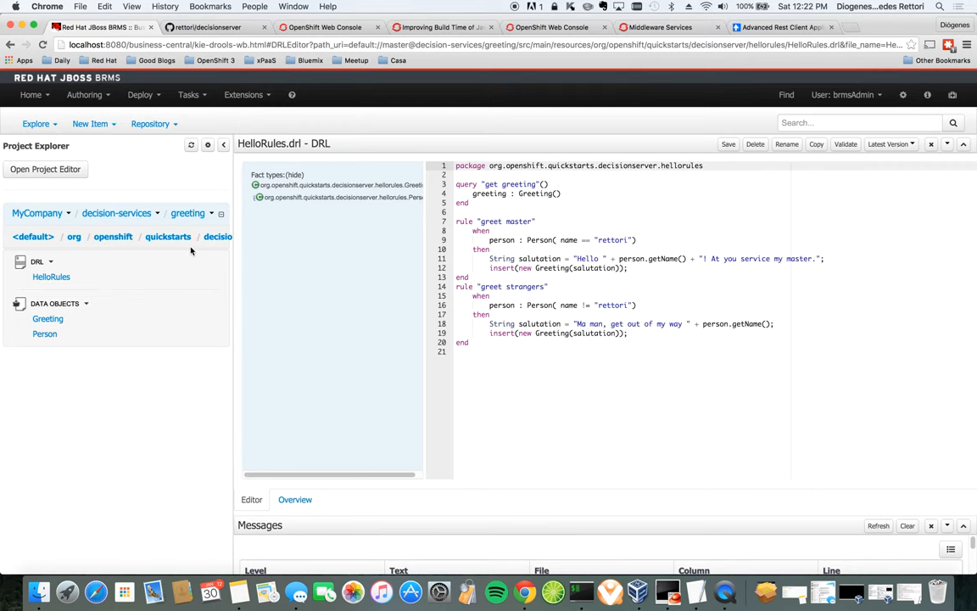
pyautogui.click(582, 591)
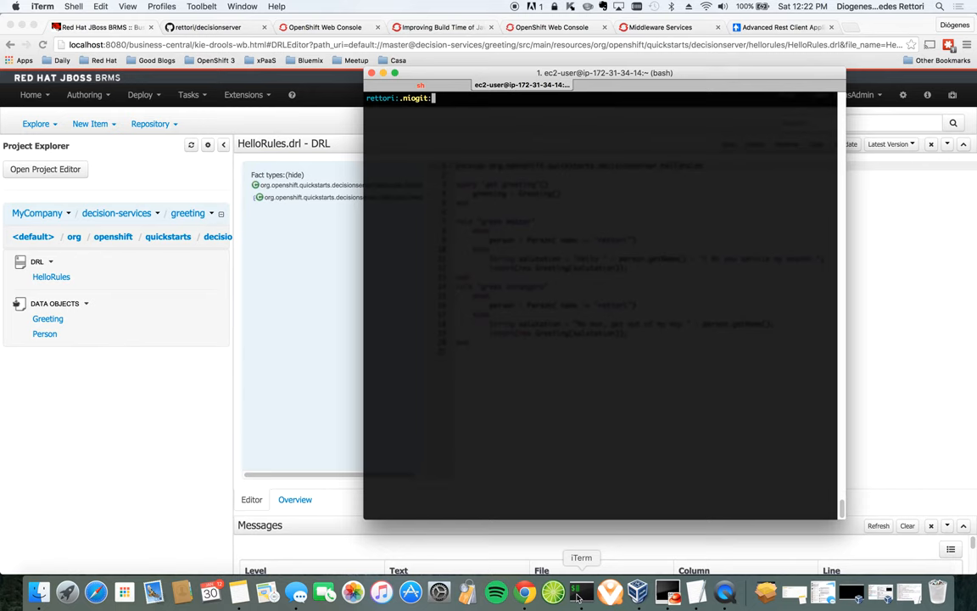
pyautogui.write('ls')
pyautogui.write('cd decision-services.')
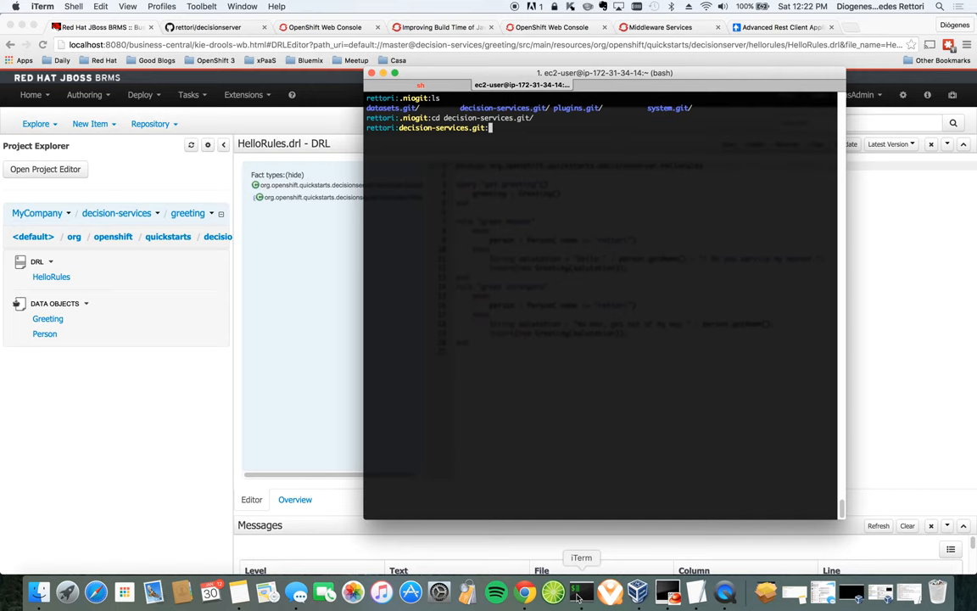
pyautogui.write('git')
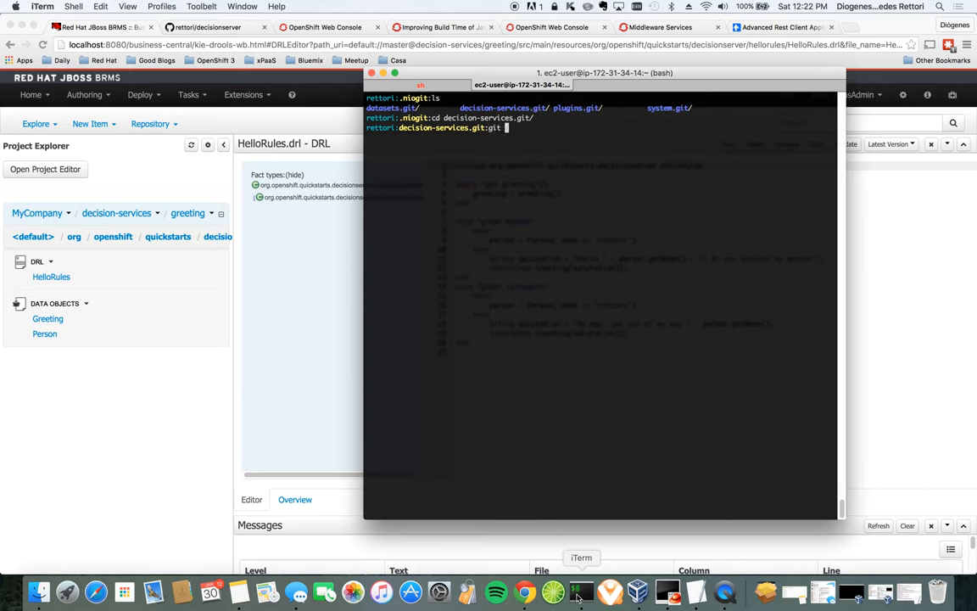
pyautogui.write('remote set')
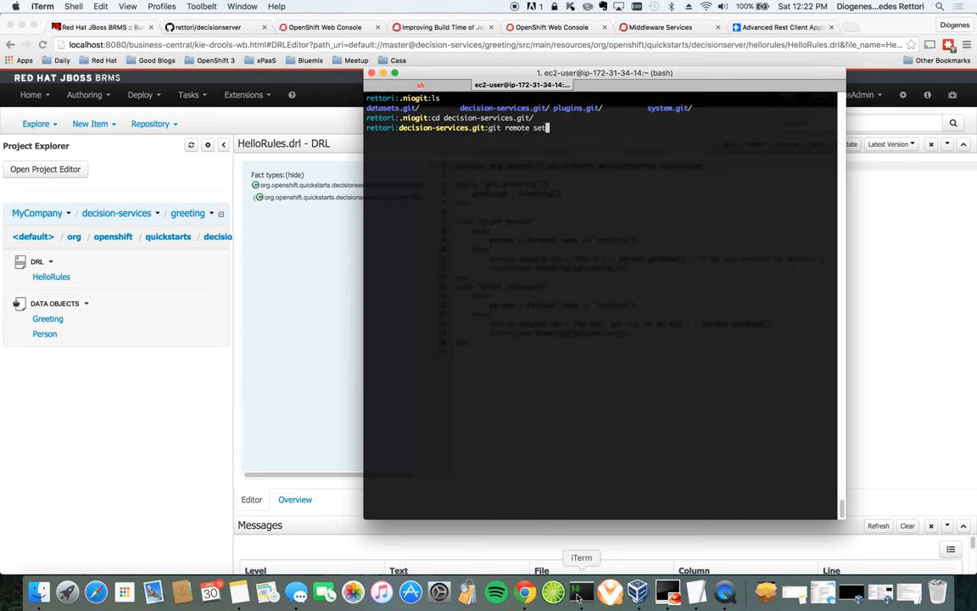
pyautogui.write('-url origi')
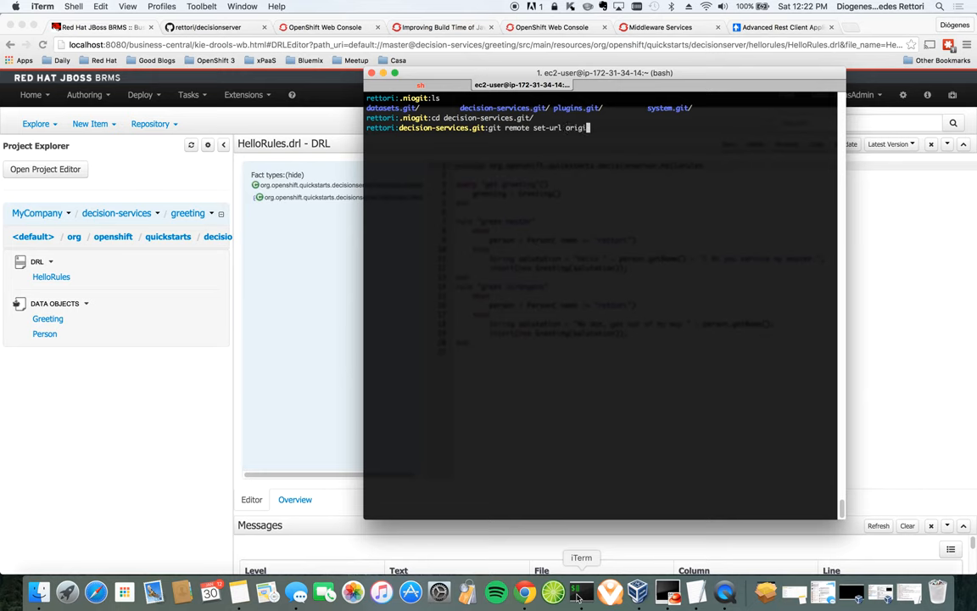
pyautogui.write('gite')
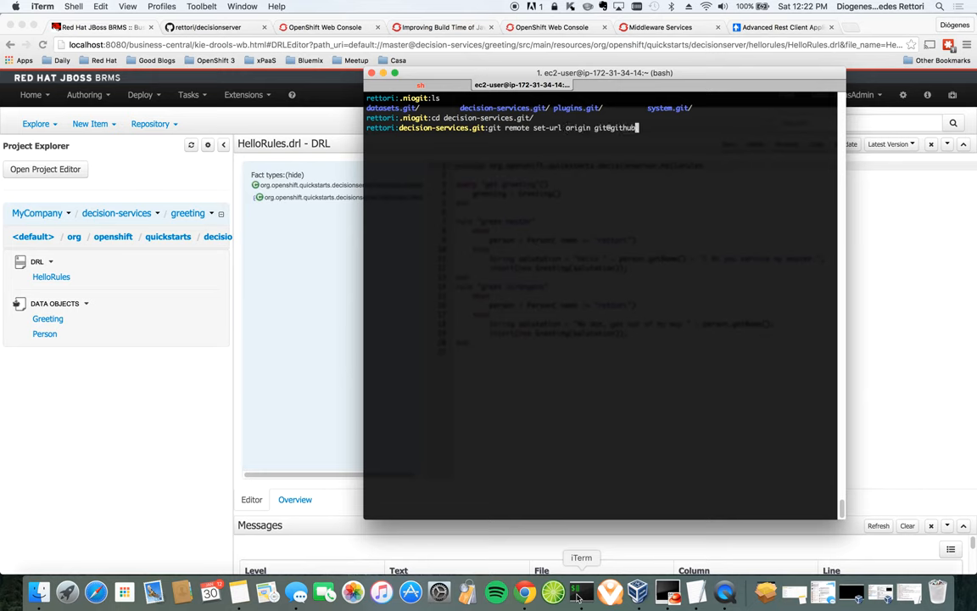
pyautogui.write('.com')
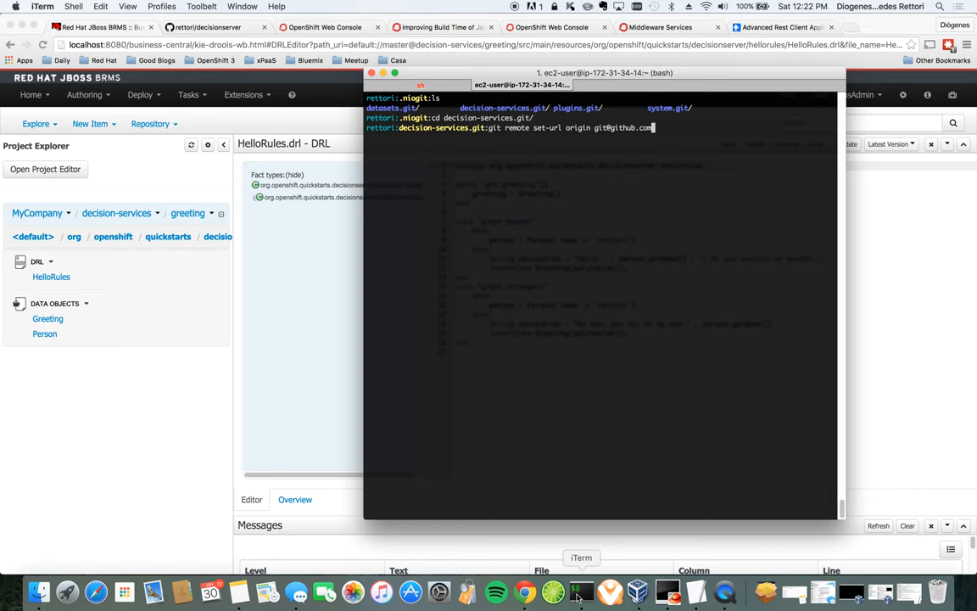
pyautogui.write(':rettori/decisio')
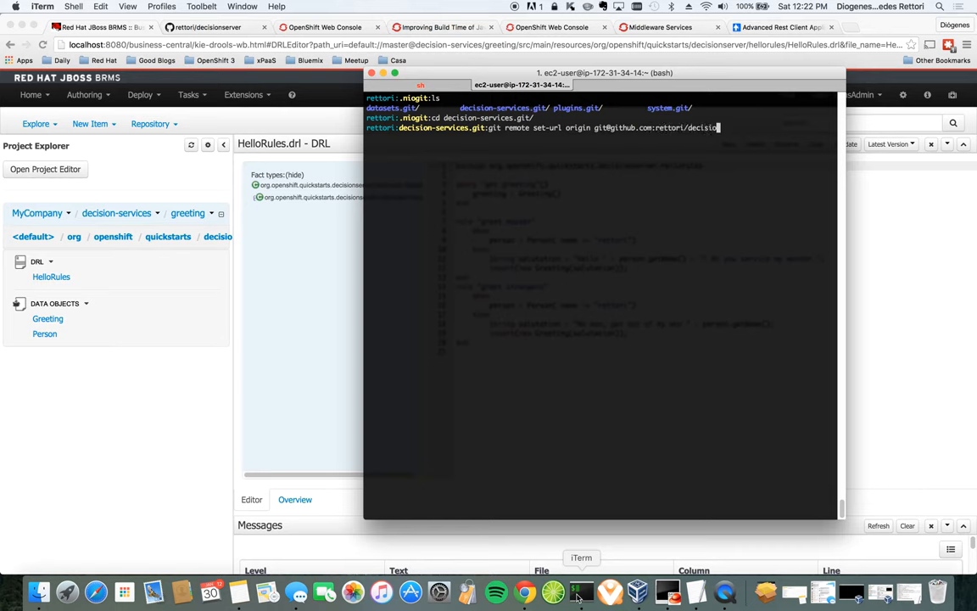
pyautogui.write('nserver')
pyautogui.write('cp ')
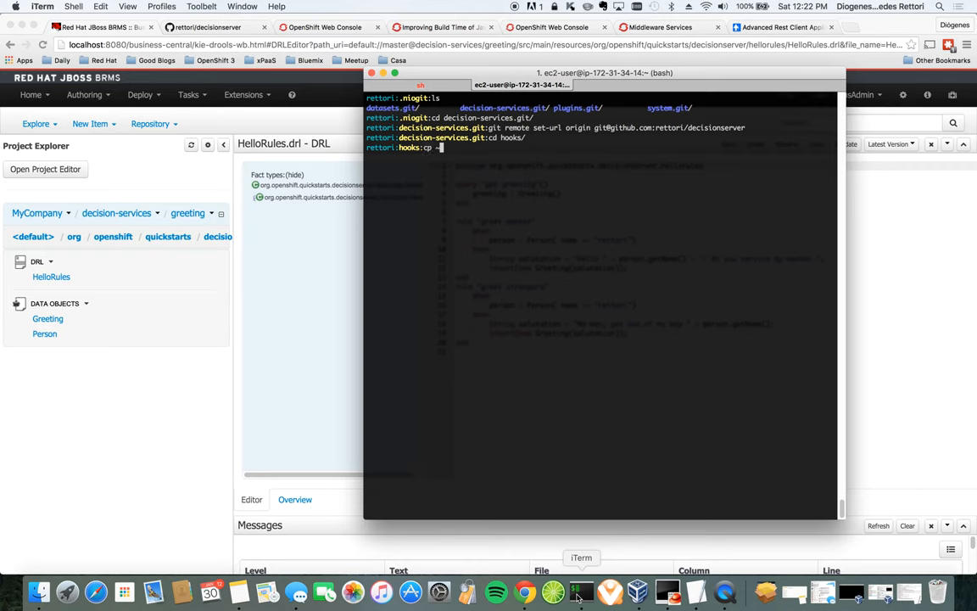
# Copy post-commit from ~/git/brms-decision into hooks and chmod 777 it
pyautogui.write('~/git/brms-decision/post-commit .')
pyautogui.write('cat post-commit')
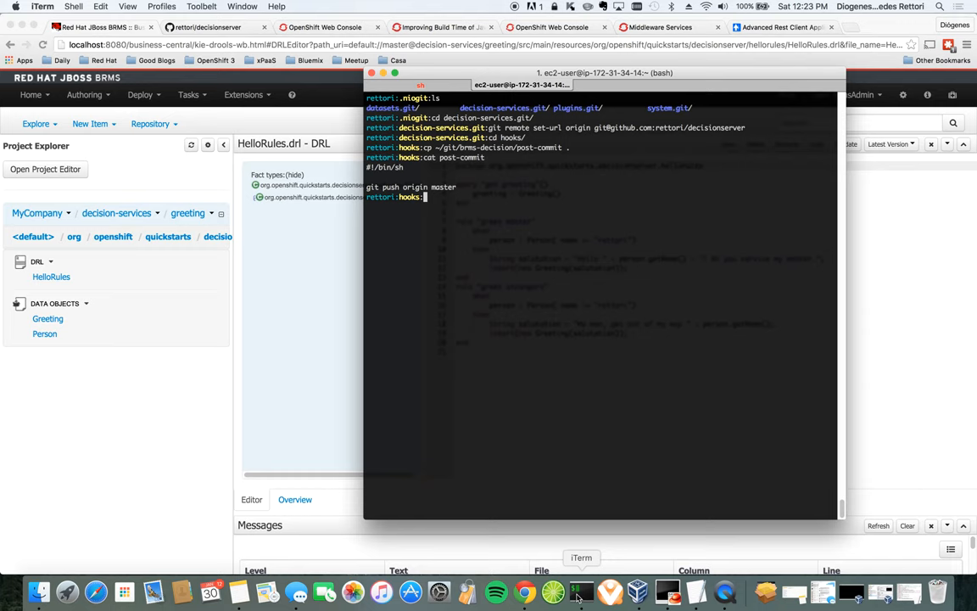
pyautogui.write('sh')
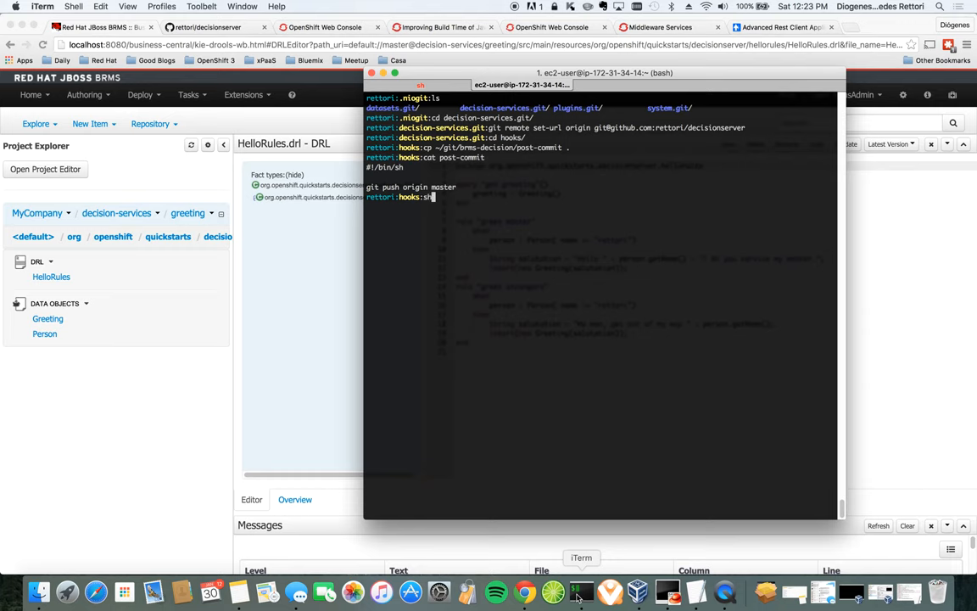
pyautogui.write('chmod')
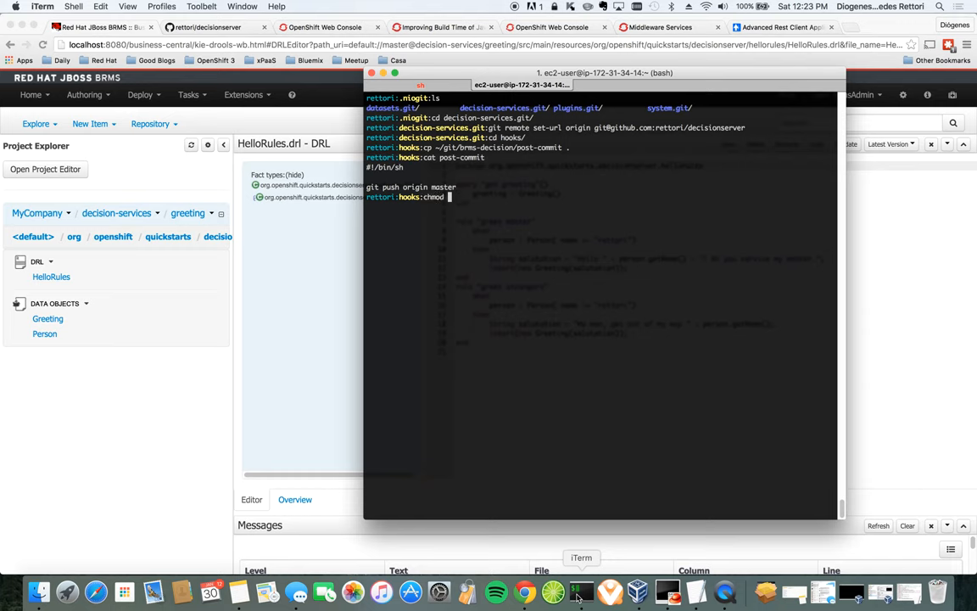
pyautogui.write('777')
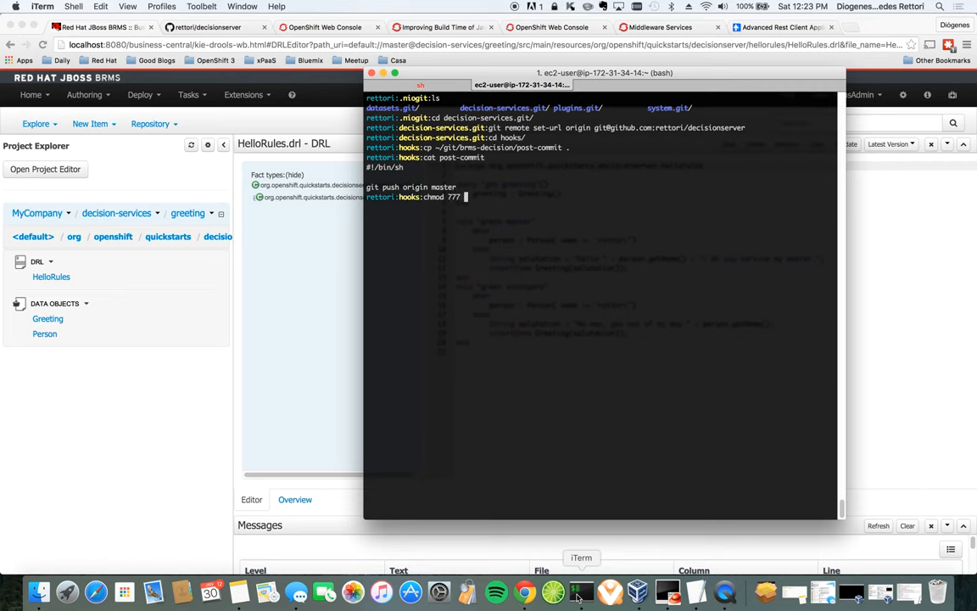
pyautogui.write('post-commit')
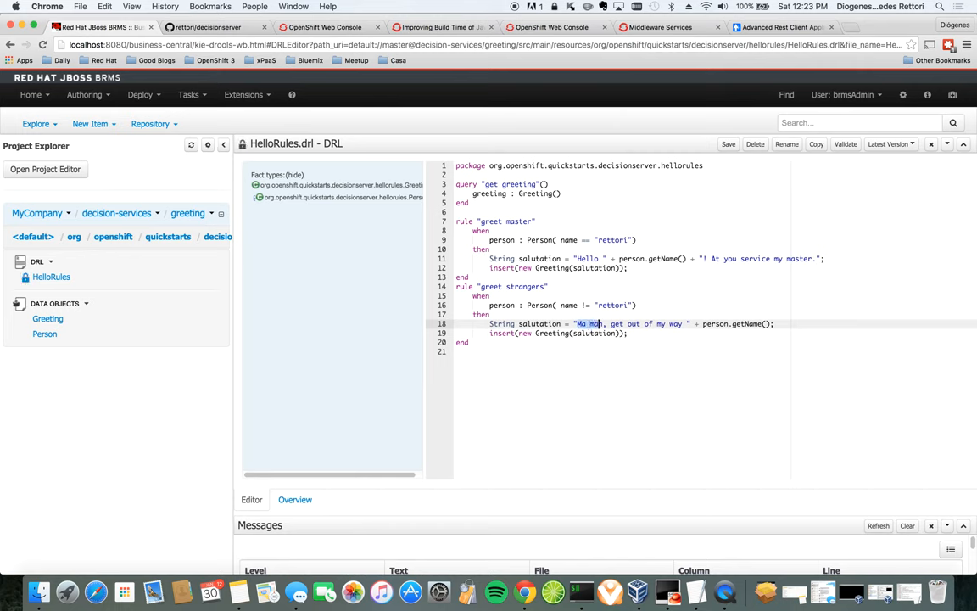
# Change the greet strangers salutation to 'Hey you', attempt a save, and glance at GitHub
pyautogui.write('Hey')
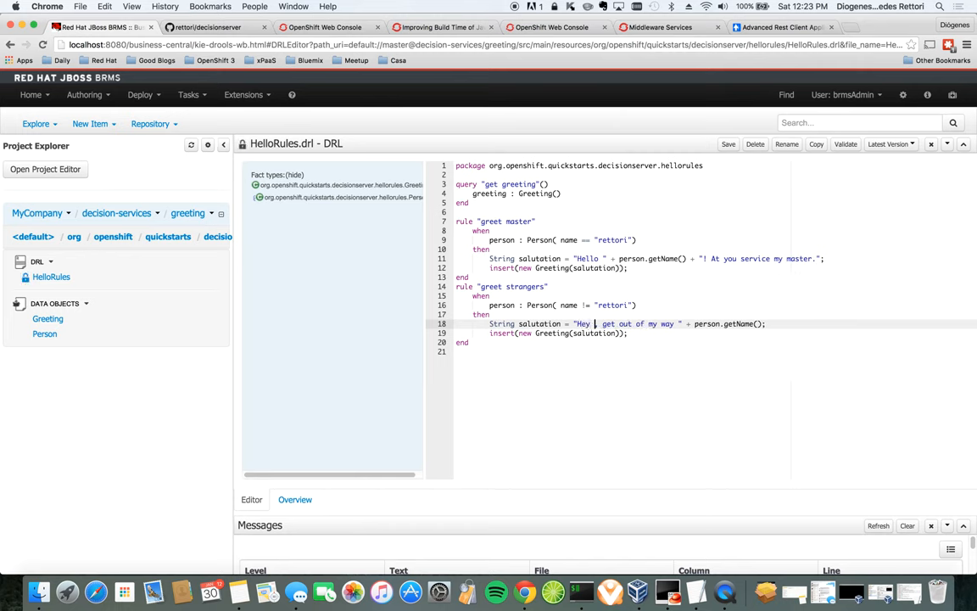
pyautogui.write('you')
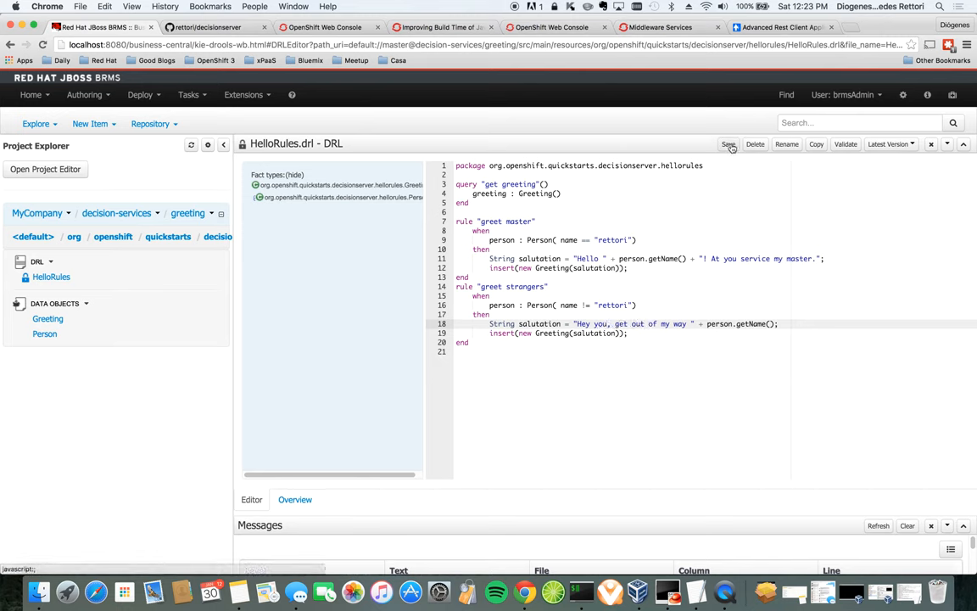
pyautogui.click(728, 144)
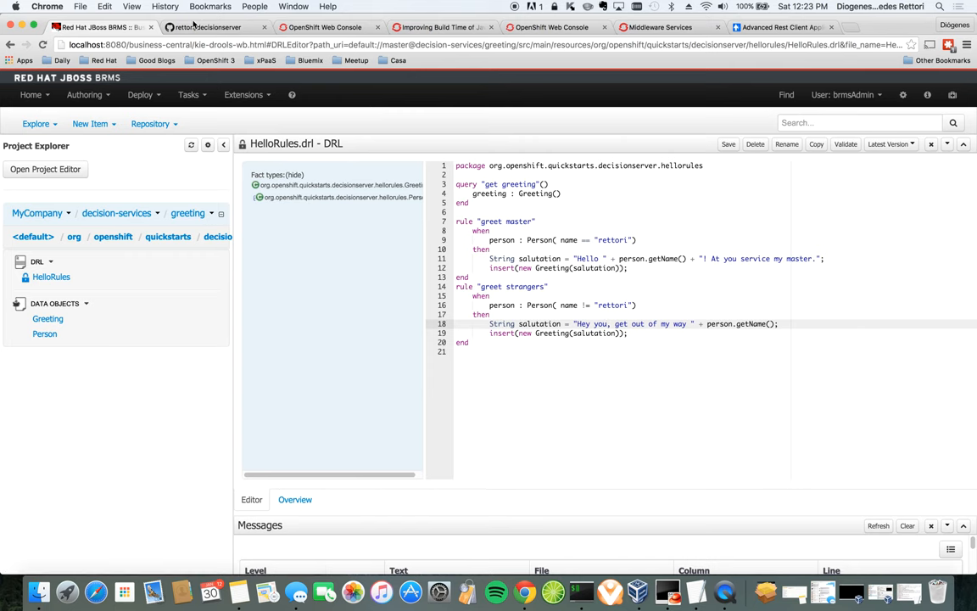
pyautogui.click(208, 27)
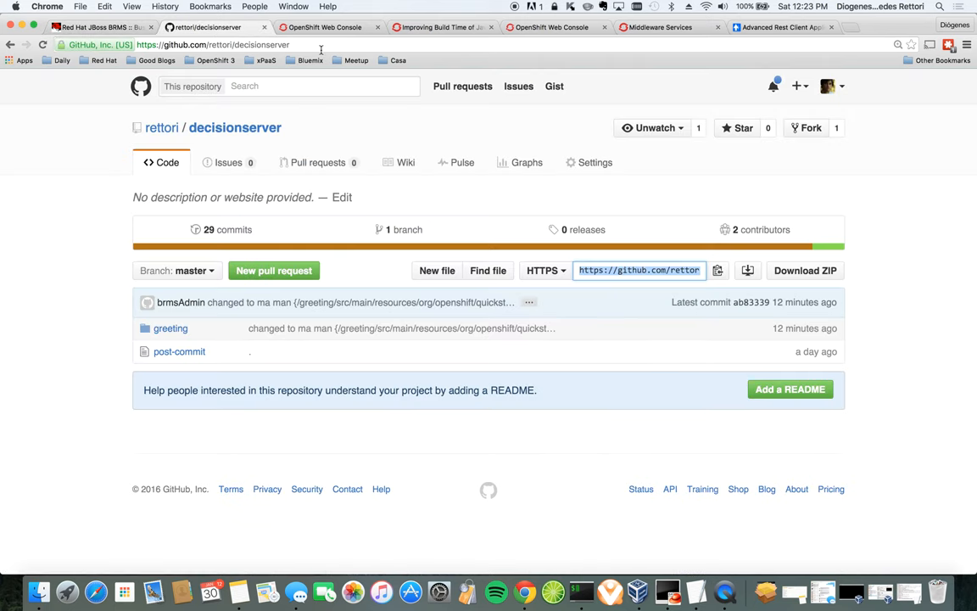
pyautogui.moveTo(271, 317)
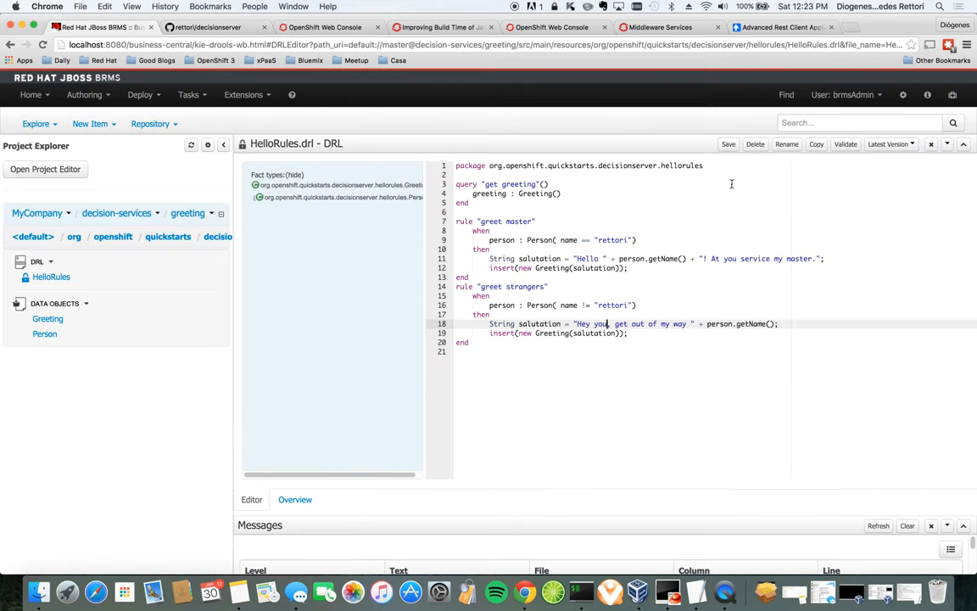
# Save HelloRules.drl with comment 'changed to hey you' and confirm the commit on GitHub
pyautogui.click(727, 143)
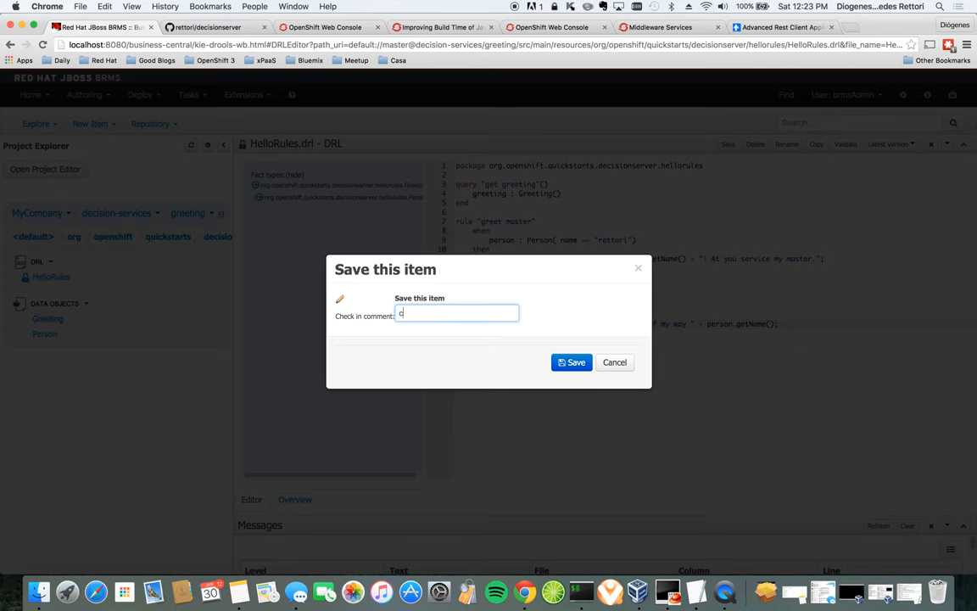
pyautogui.write('hanged to hey you')
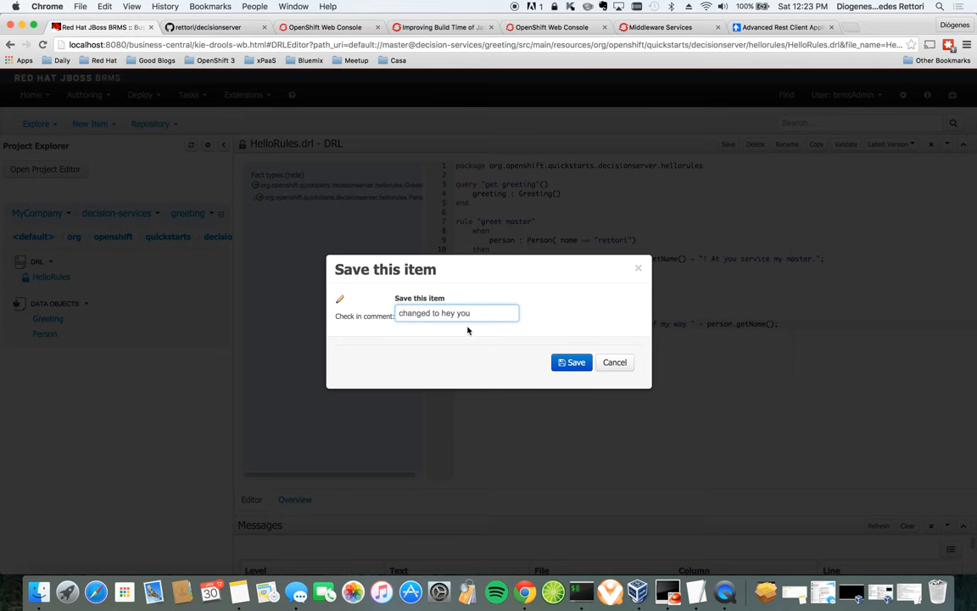
pyautogui.click(571, 363)
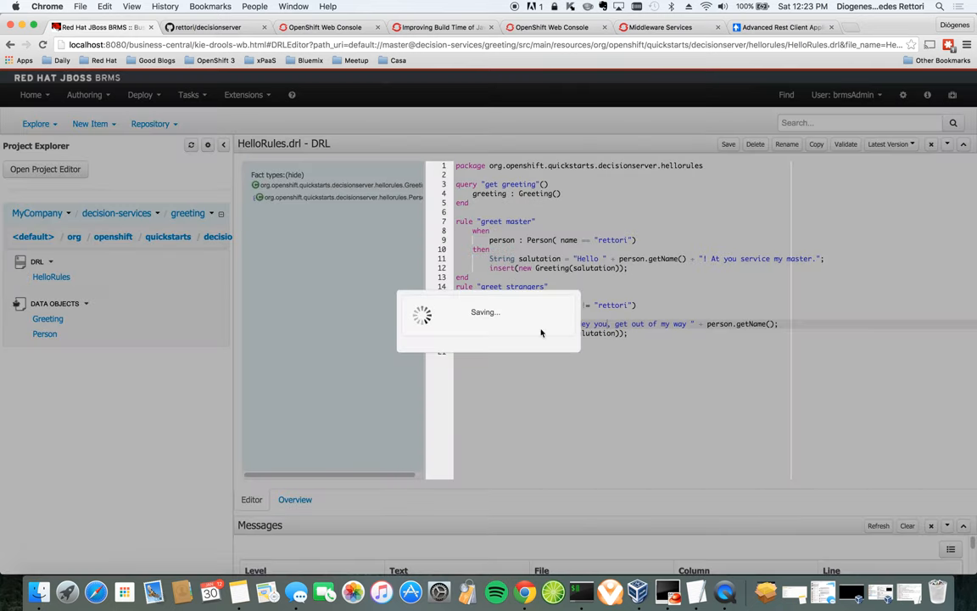
pyautogui.click(728, 143)
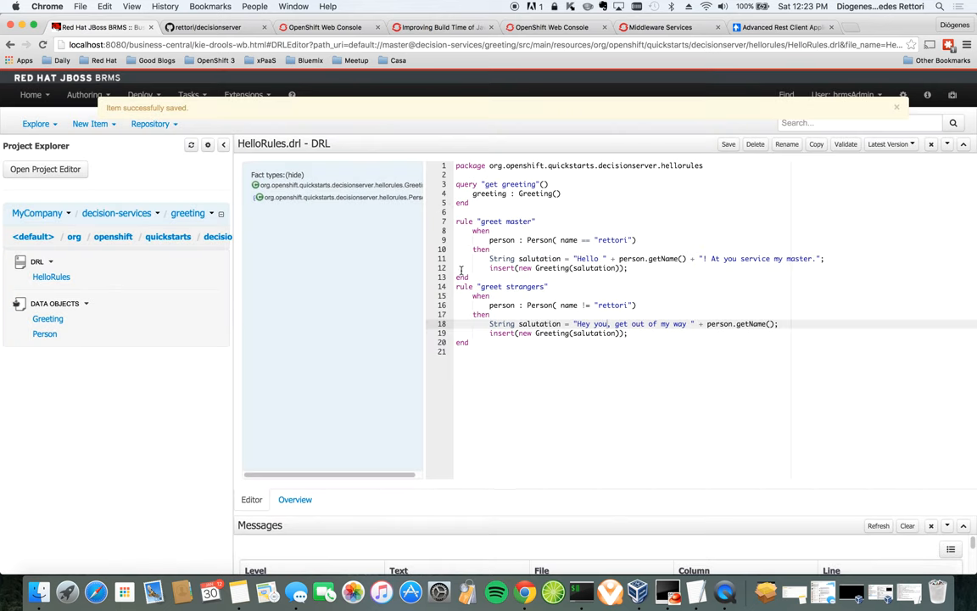
pyautogui.click(208, 27)
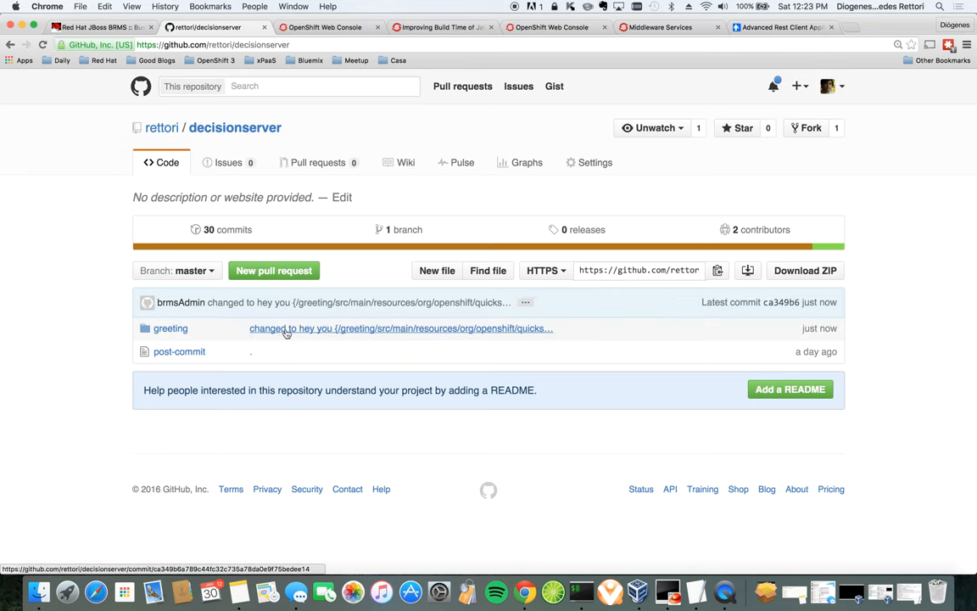
pyautogui.moveTo(511, 356)
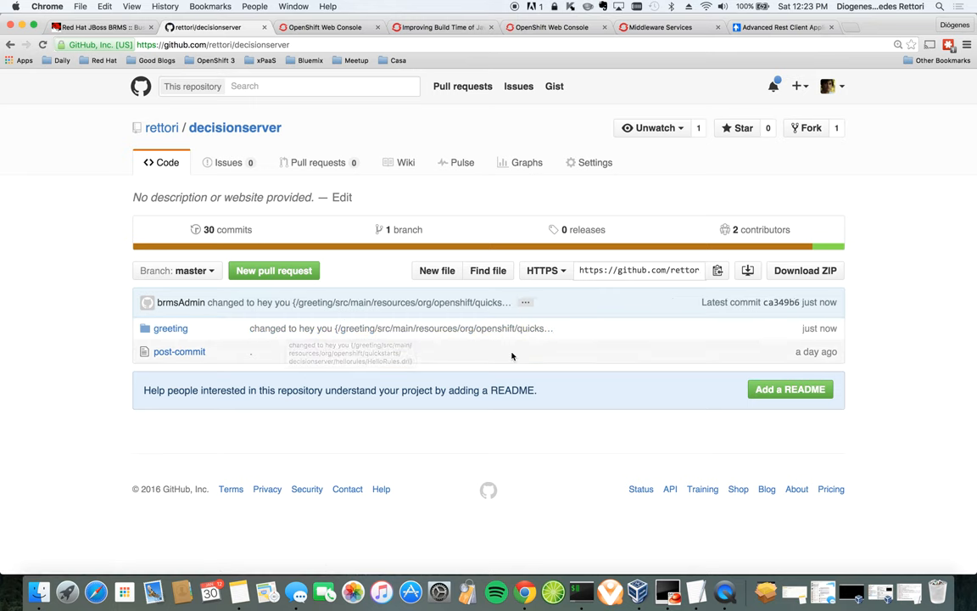